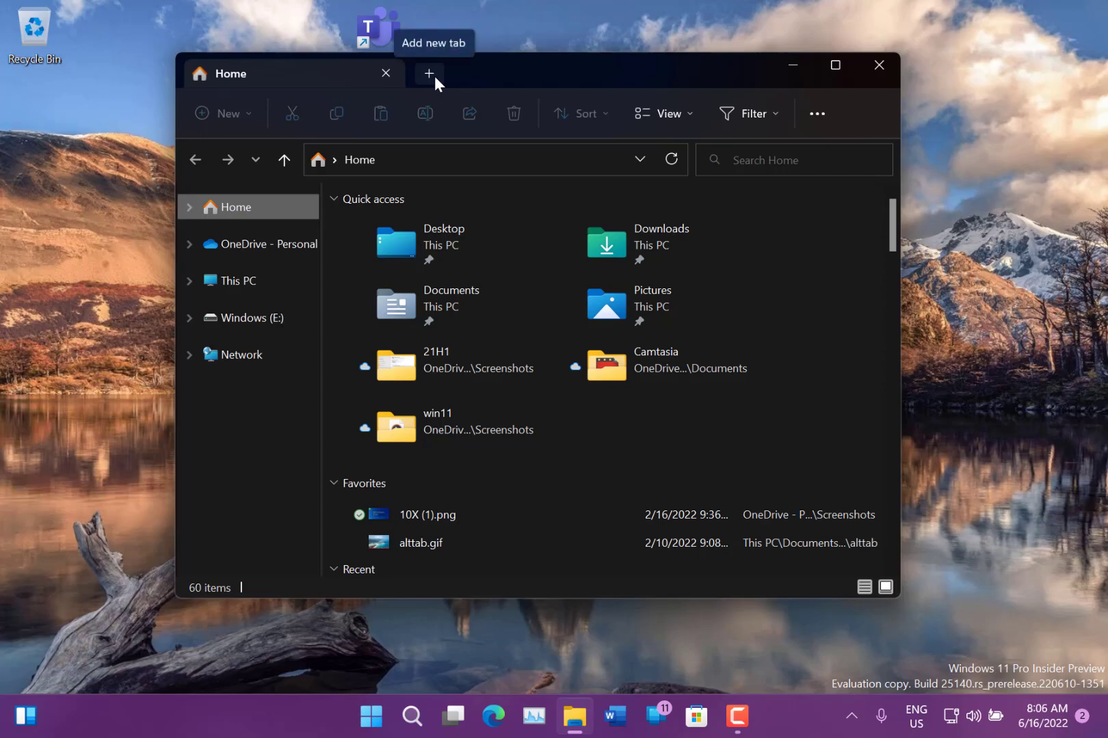
- Add a second File Explorer tab showing the Downloads folder
{"action": "left_click", "coordinate": [430, 73]}
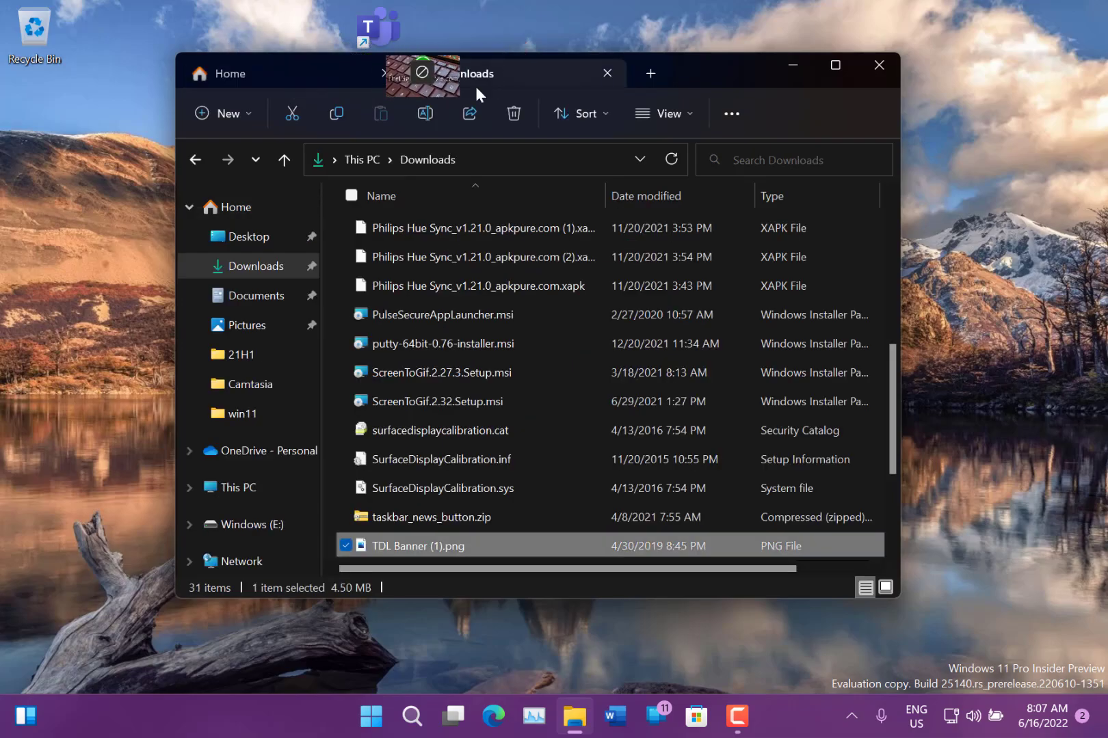
- Drag TDL Banner (1).png to the desktop and add a third tab at Home
{"action": "left_click", "coordinate": [650, 72]}
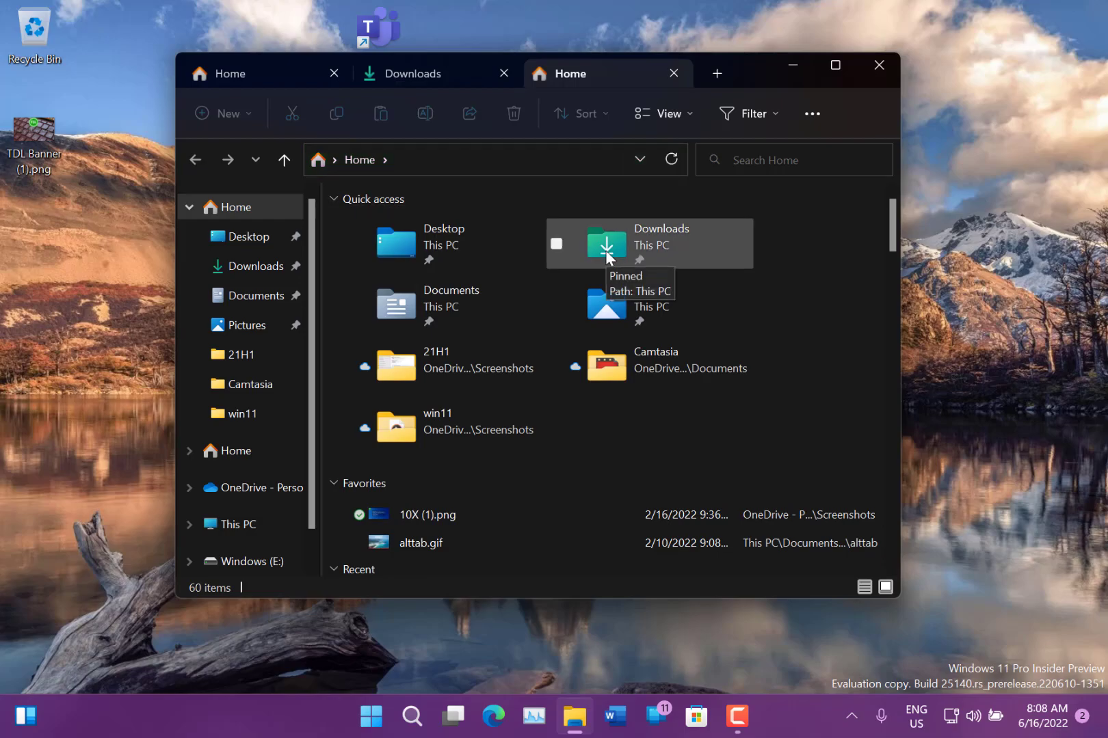